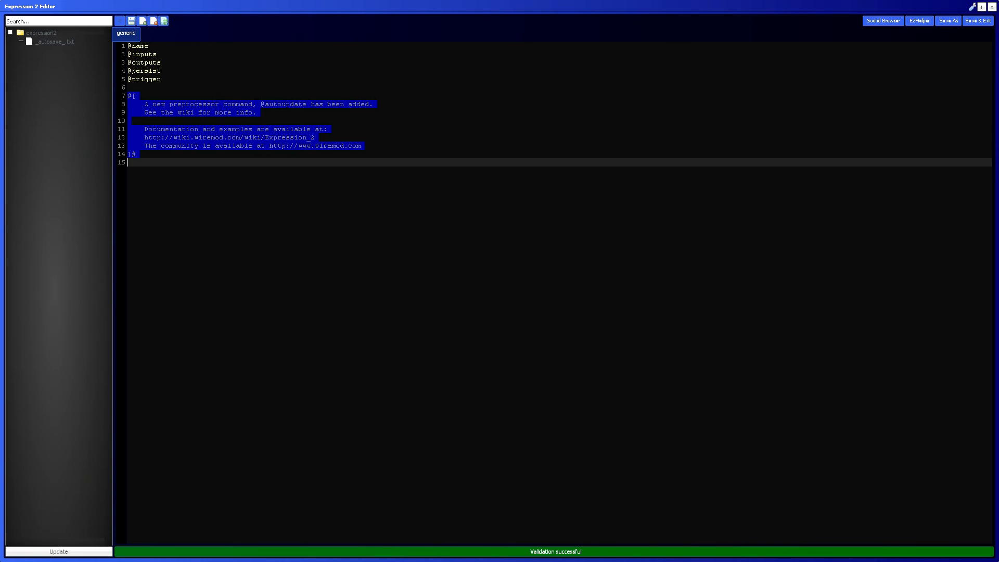
# Delete the template's comment block and unused directives, and name the script 'Apply Force'
pyautogui.press('Delete')
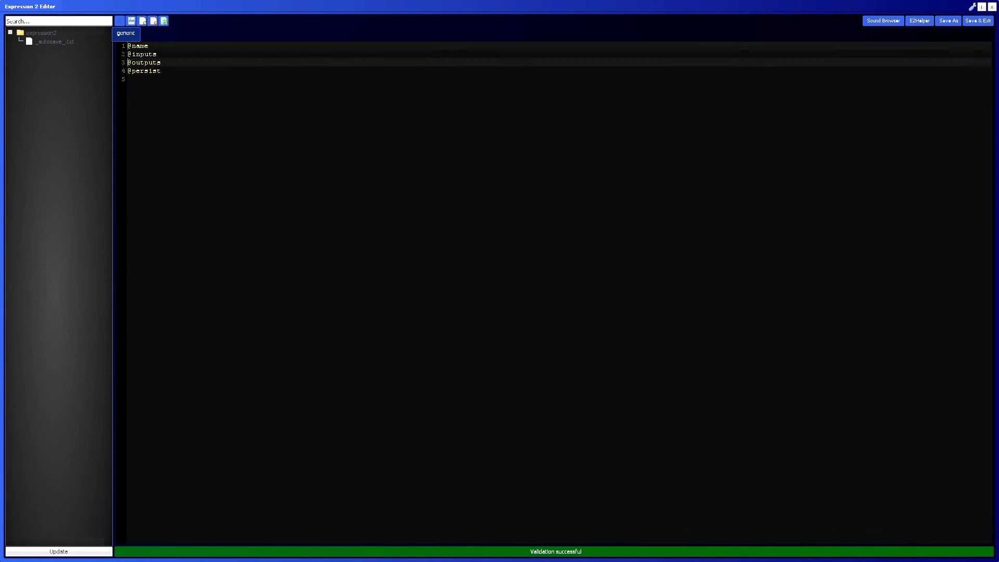
pyautogui.write('Apl')
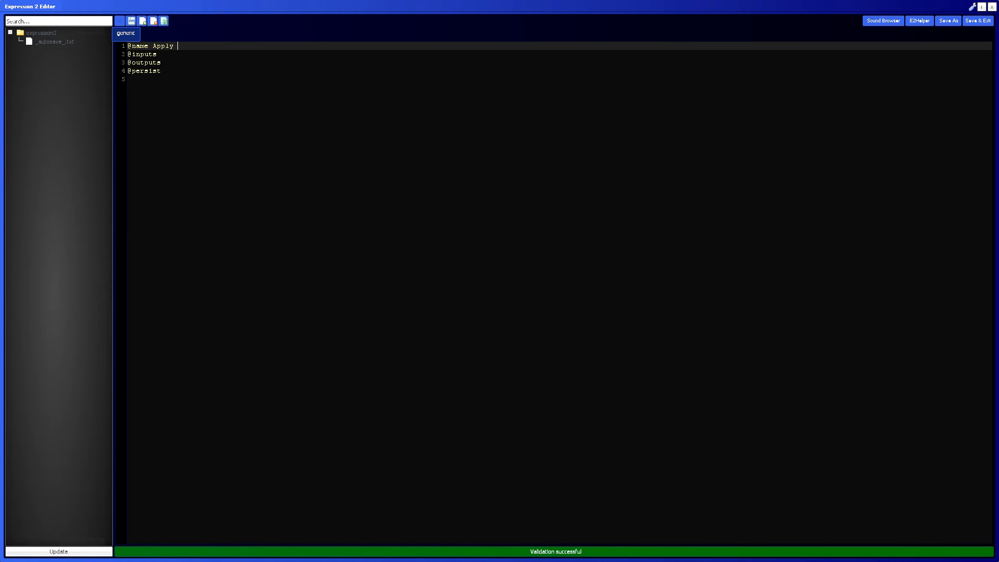
pyautogui.write('Force')
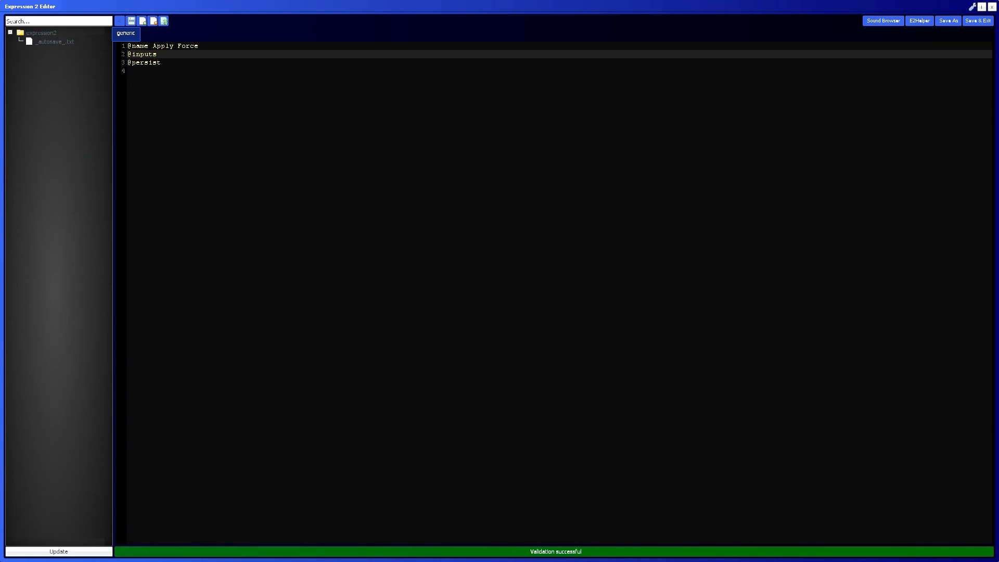
# Declare [Plate]:wirelink input and [P]:entity persist, and add an if (first() || dupefinished()) block
pyautogui.write('[Plate]')
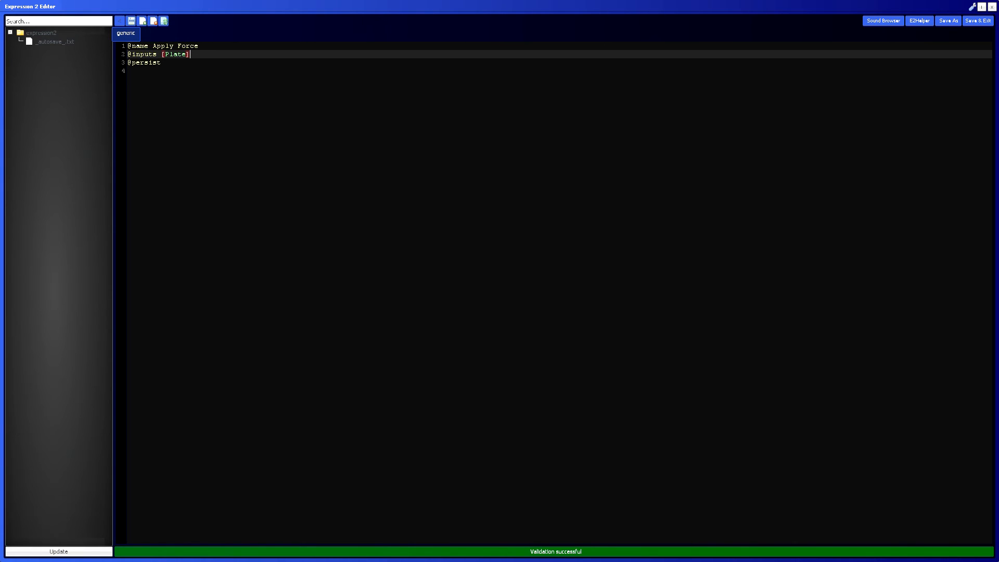
pyautogui.write(':wirelink')
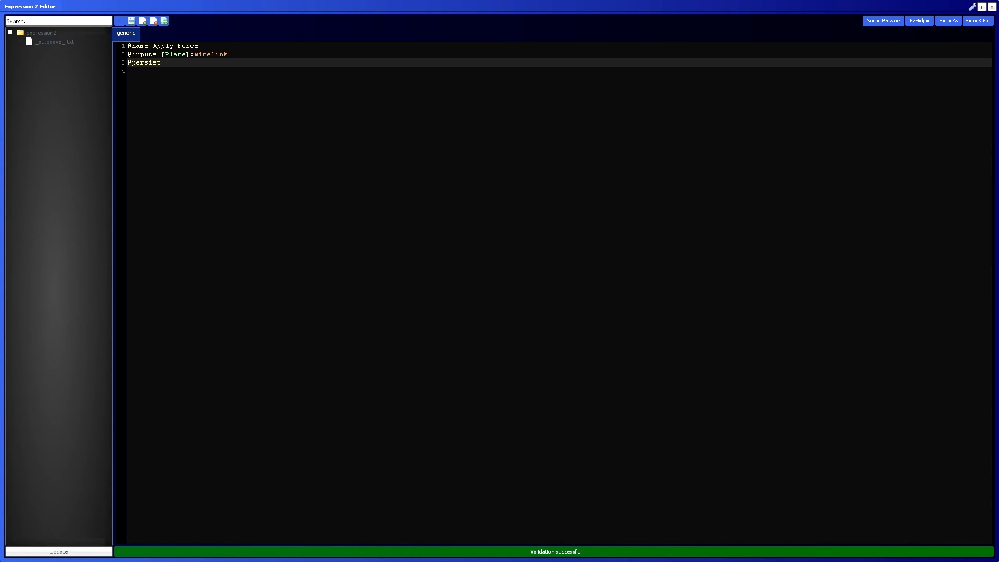
pyautogui.write('[')
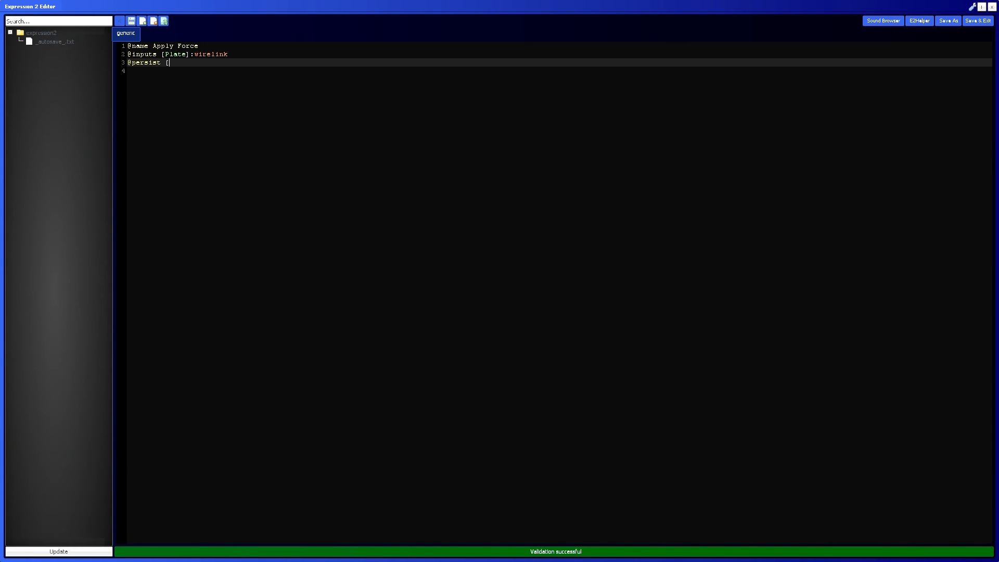
pyautogui.write('P]:entity')
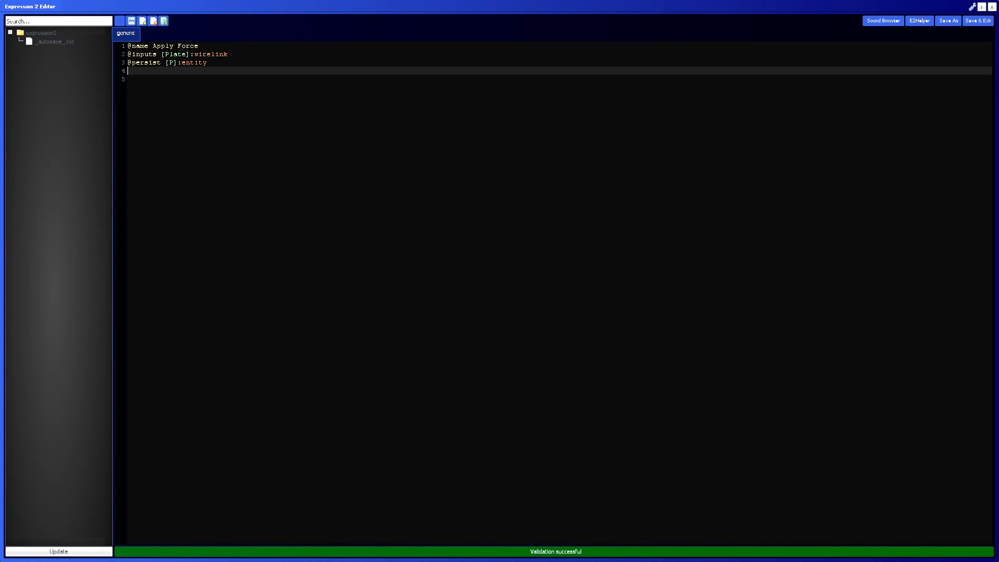
pyautogui.write('if (first()')
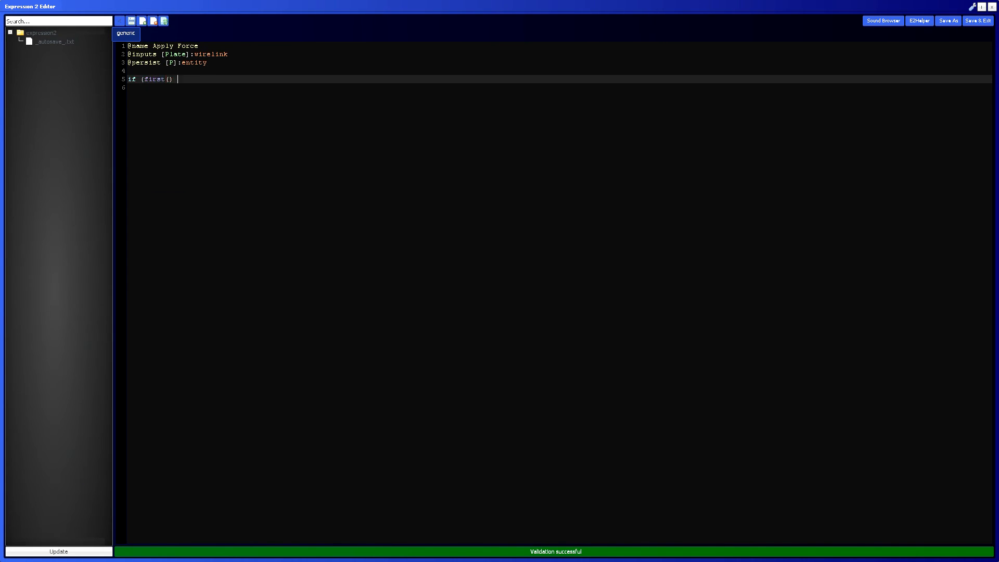
pyautogui.write('|| dupefinished()')
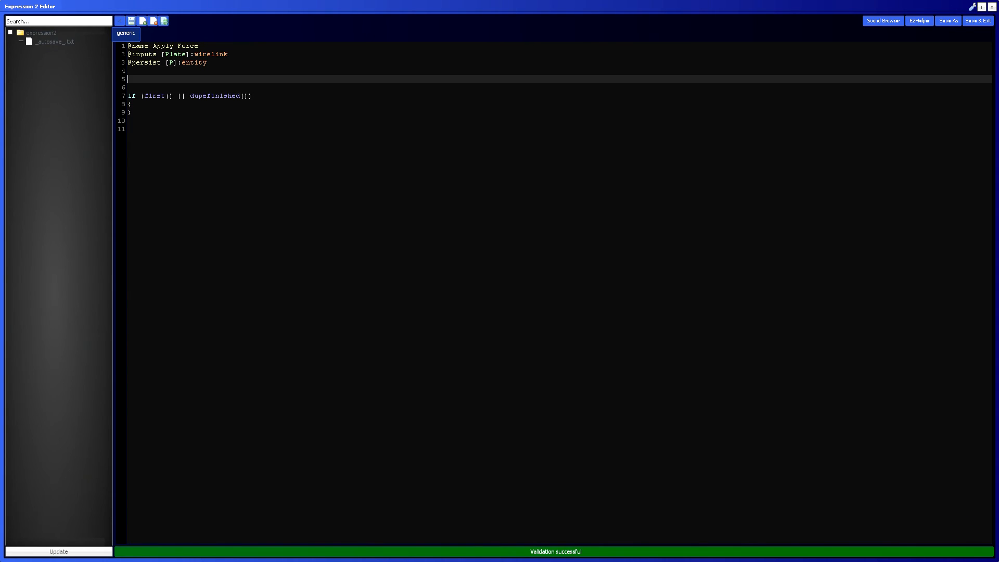
# Assign P = Plate:entity() to store the plate's entity
pyautogui.write('P')
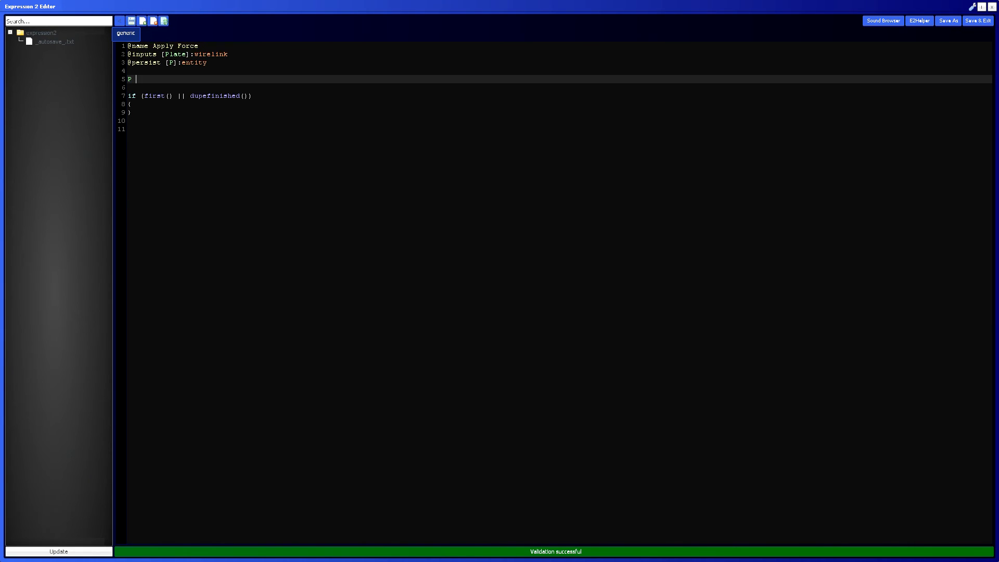
pyautogui.write('=')
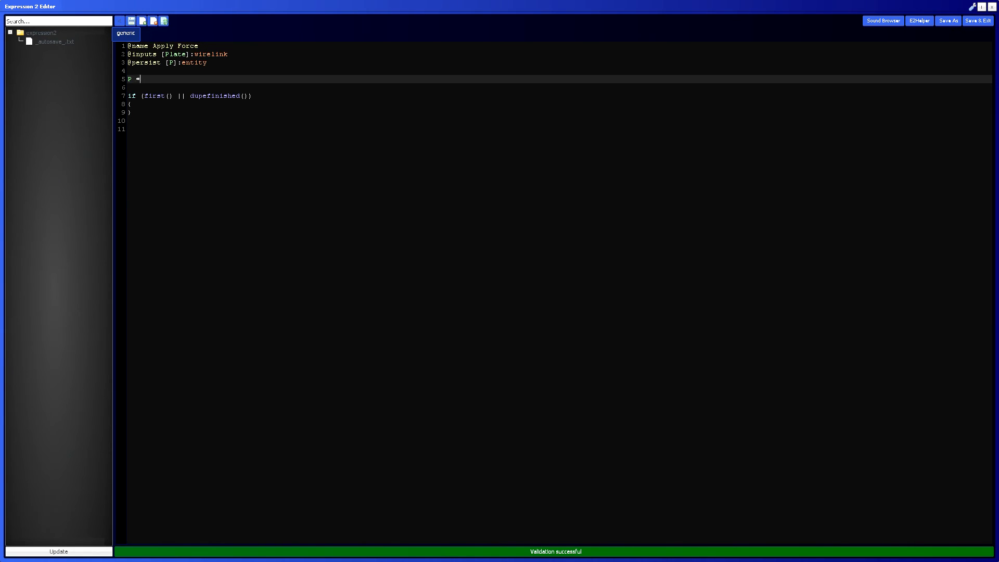
pyautogui.write('Plate:a')
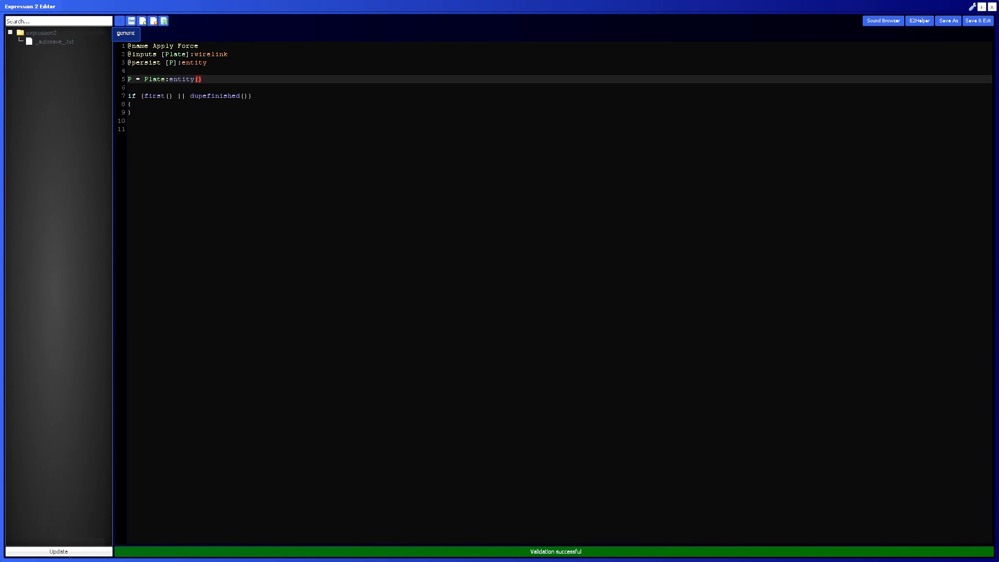
# Add runOnTick(1) on a new line inside the first()/dupefinished() block
pyautogui.click(203, 79)
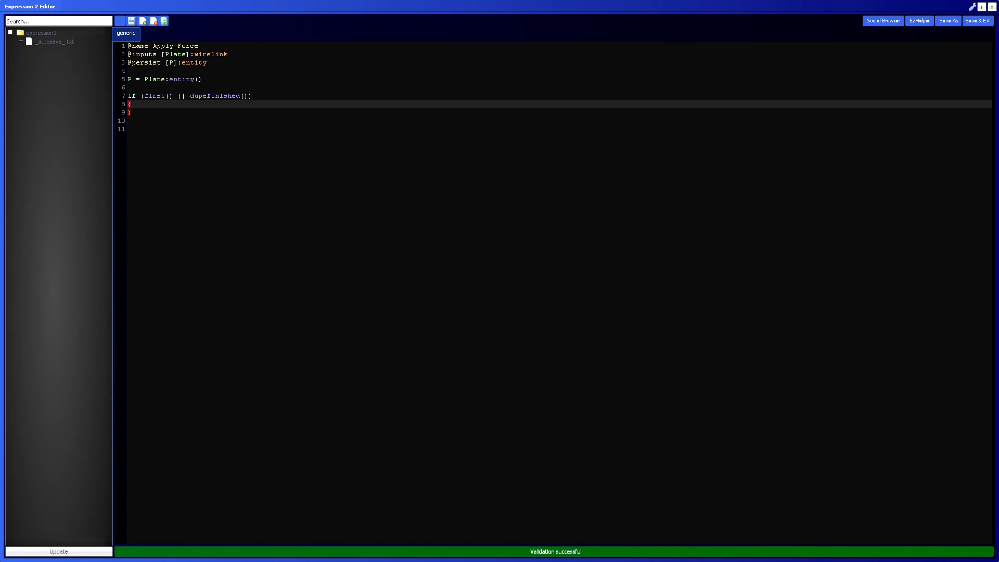
pyautogui.press('enter')
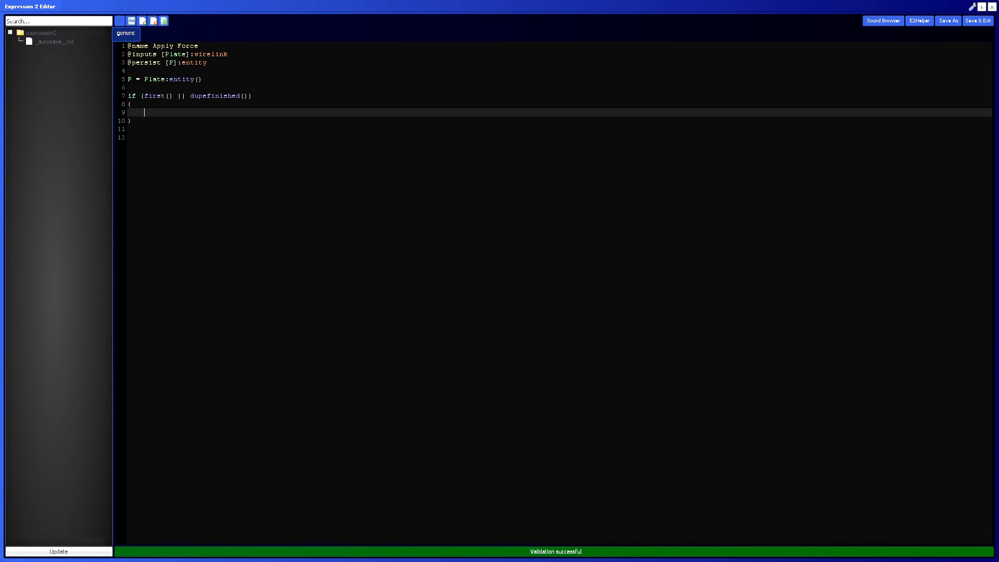
pyautogui.write('run')
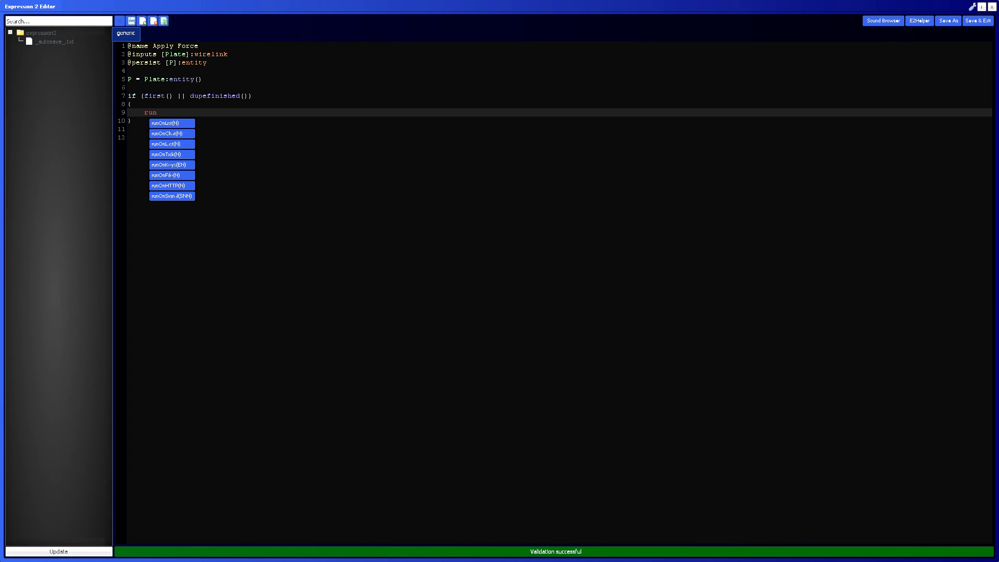
pyautogui.click(172, 154)
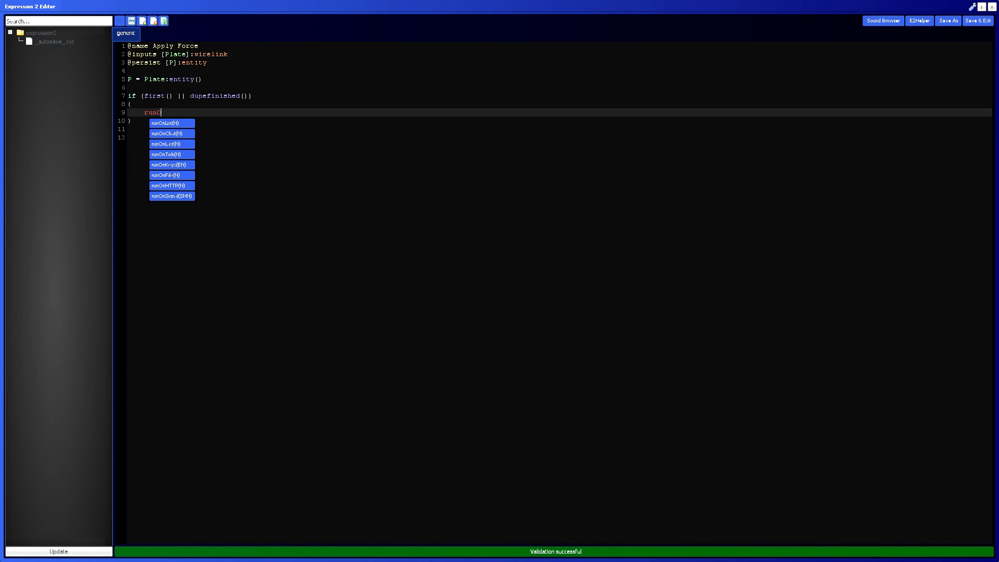
pyautogui.click(171, 154)
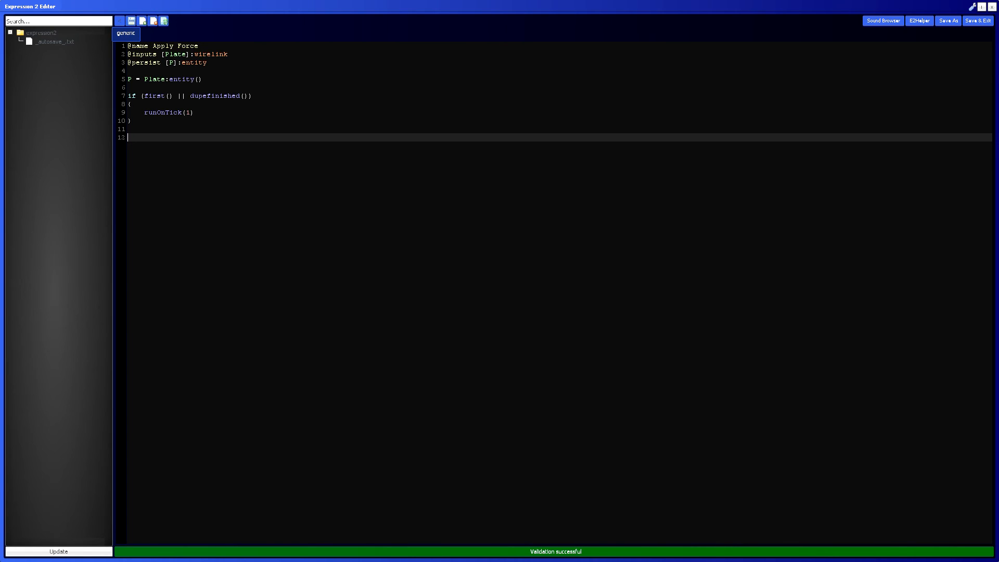
# Add P:applyForce(vec(10,0,0)) and begin a P:propGravity line
pyautogui.write('P:')
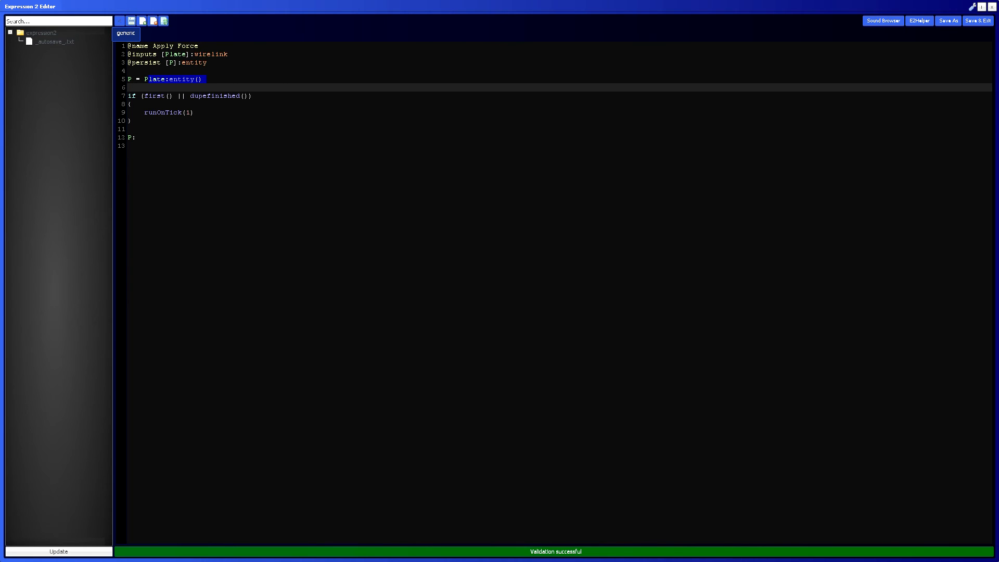
pyautogui.write('apply')
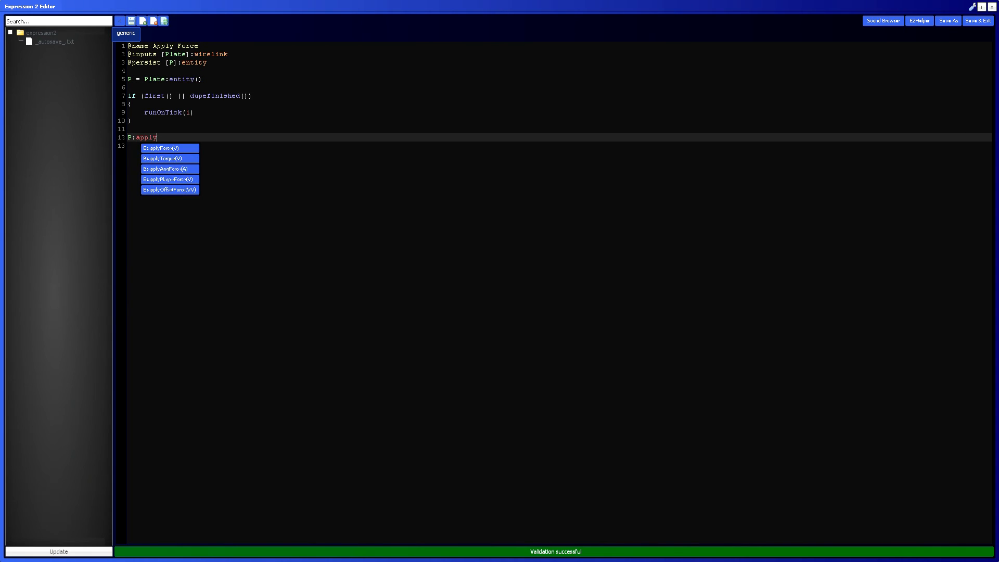
pyautogui.click(169, 148)
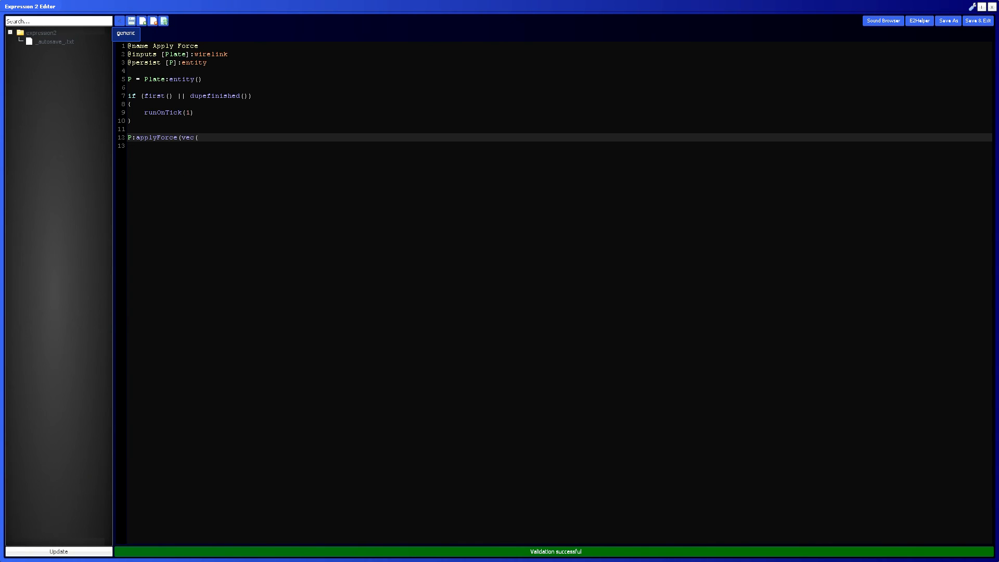
pyautogui.write('100')
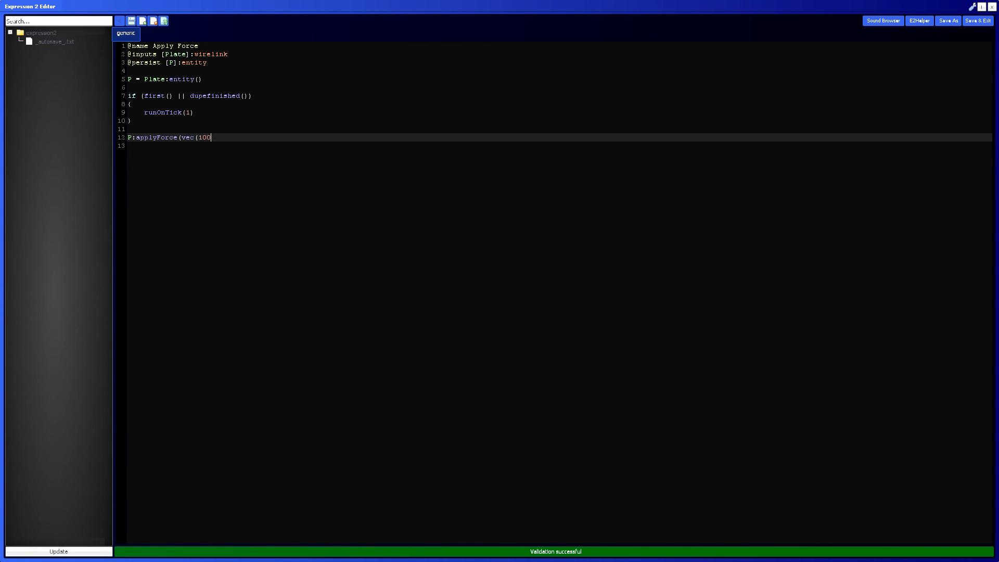
pyautogui.write('0,0,')
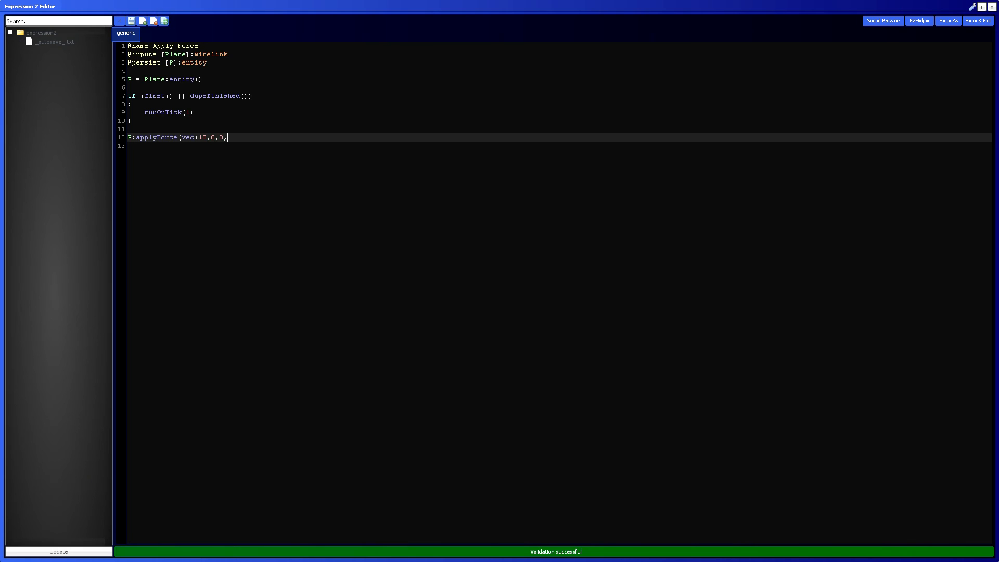
pyautogui.write('))')
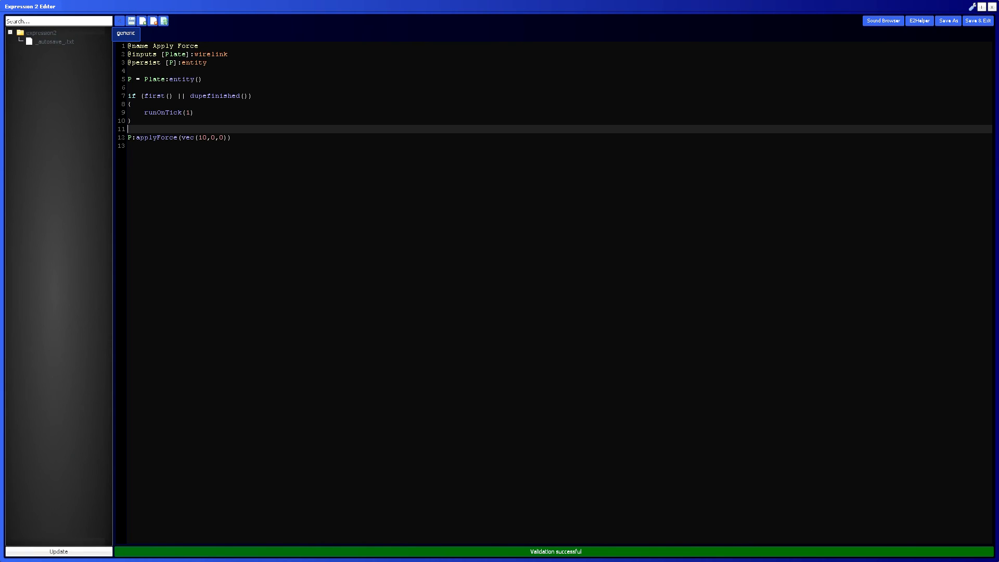
pyautogui.write('P:')
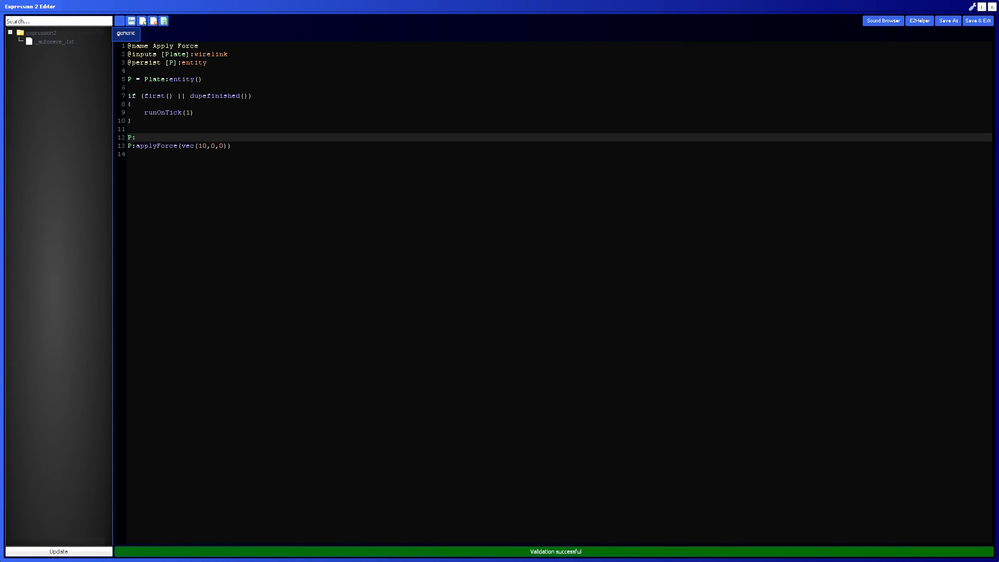
pyautogui.write('propGravit')
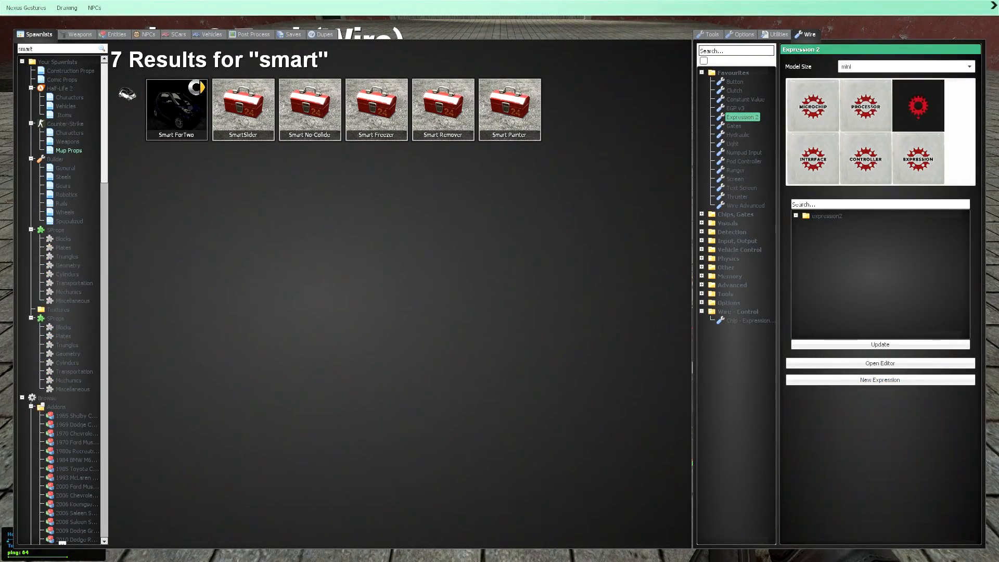
# Select the Plates category in the spawn menu's Spawnlists tree
pyautogui.click(64, 247)
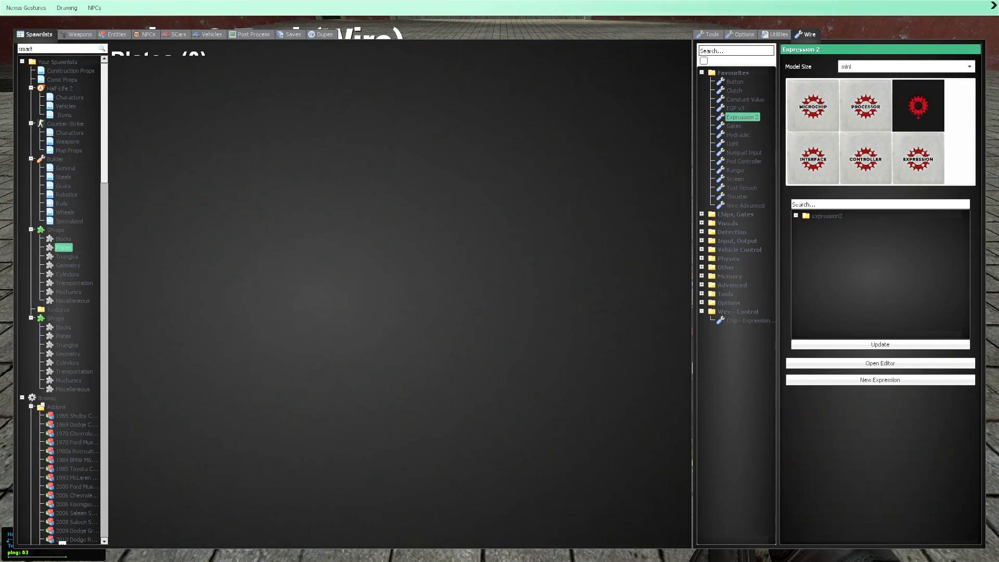
pyautogui.click(64, 248)
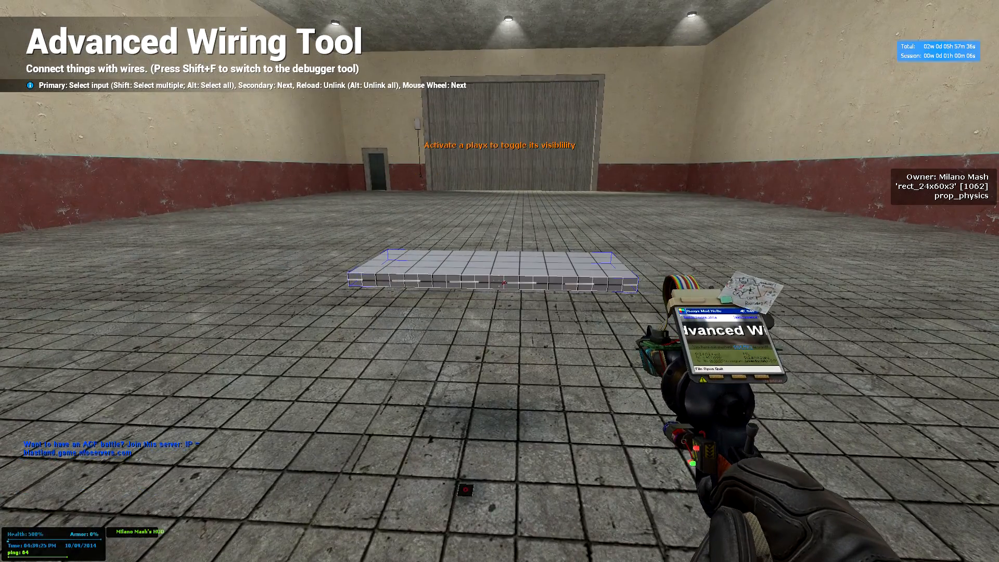
# Wirelink the floor plate to the chip's Plate input using the Advanced Wiring Tool
pyautogui.press('q')
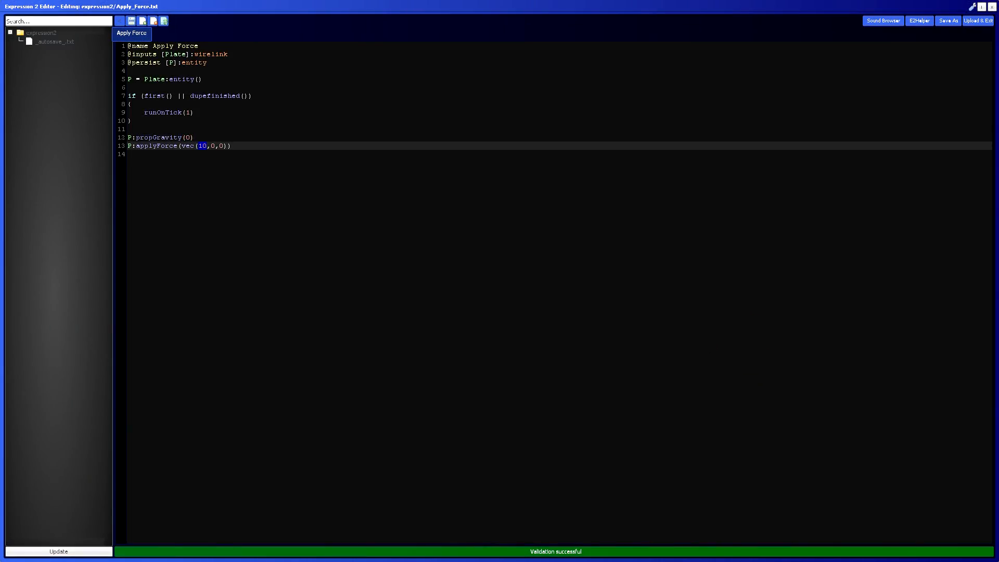
# Change the applyForce vector to vec(0,0,10) and start a new script tab
pyautogui.write('00')
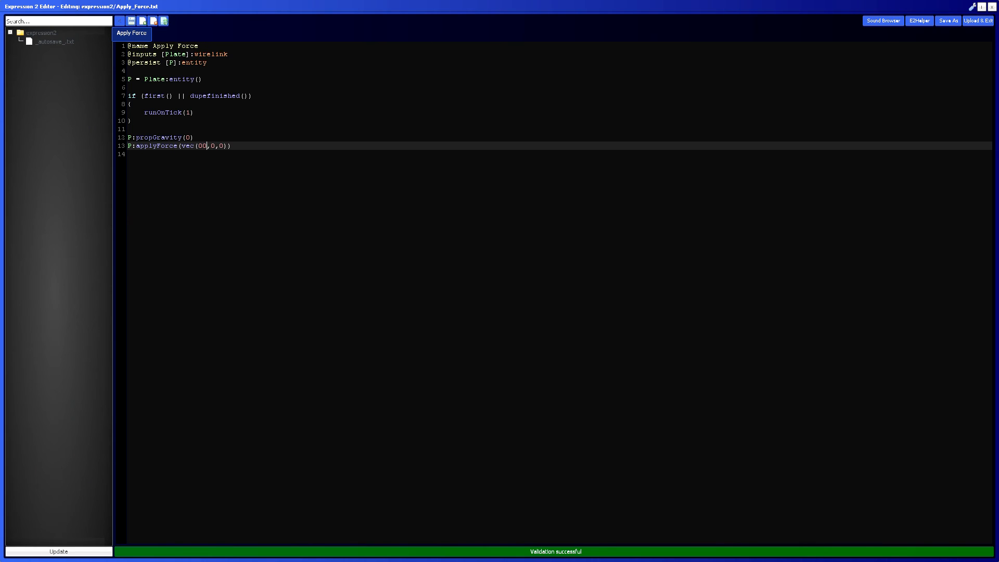
pyautogui.write('10')
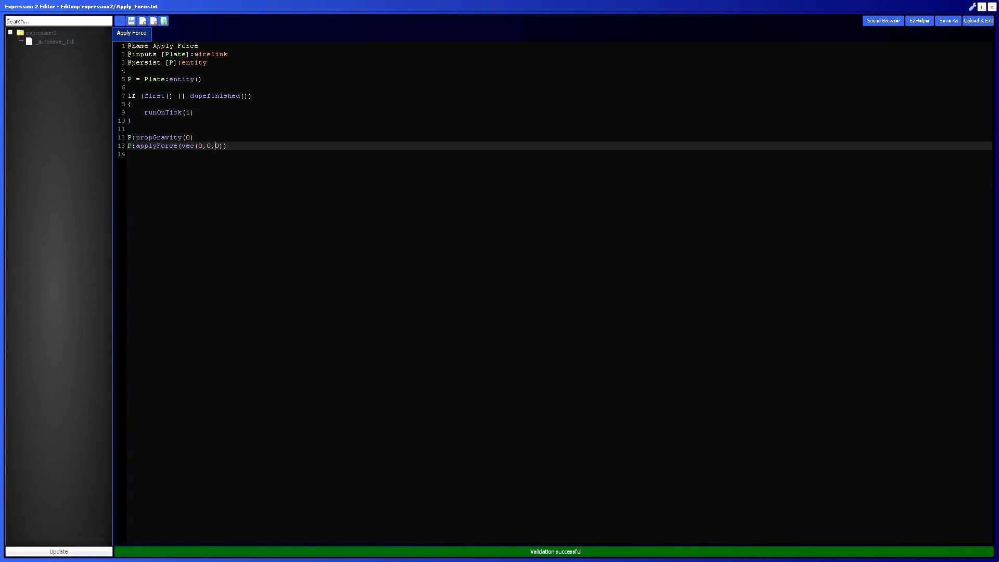
pyautogui.write('1')
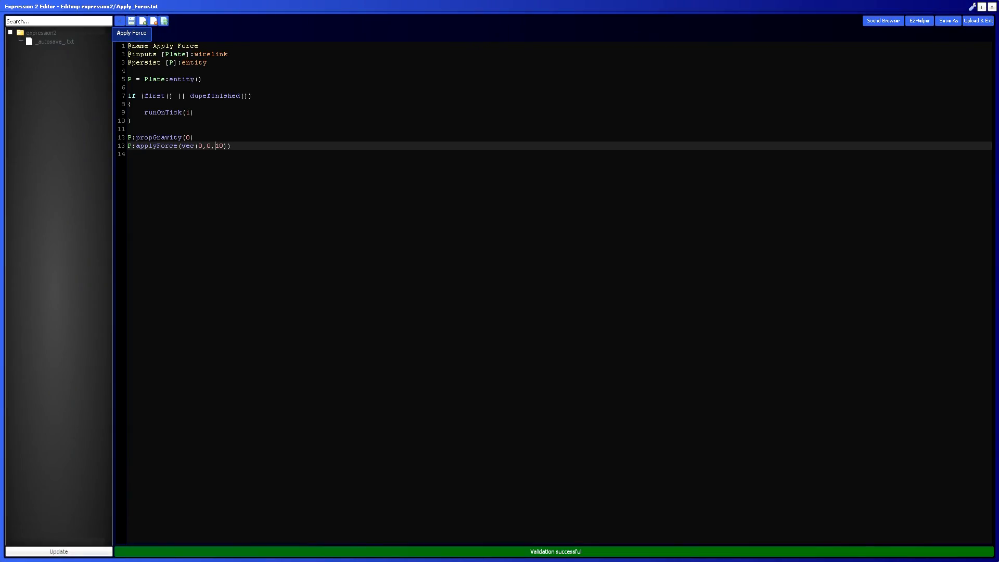
pyautogui.click(980, 21)
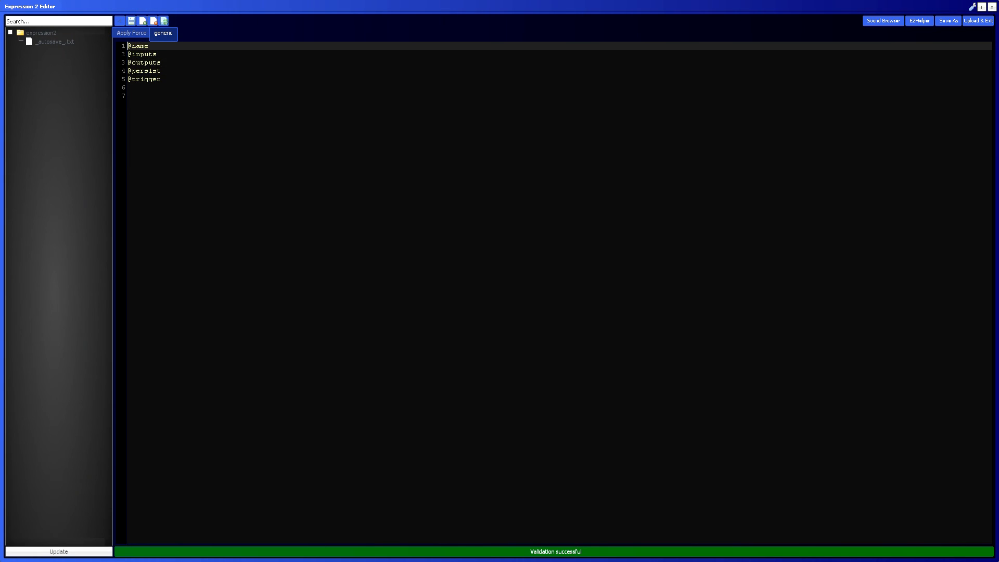
# Write the Apply Ang Force script calling P:applyAngForce(ang(0,0,-10))
pyautogui.write('AngForce(vec(0,0,-10')
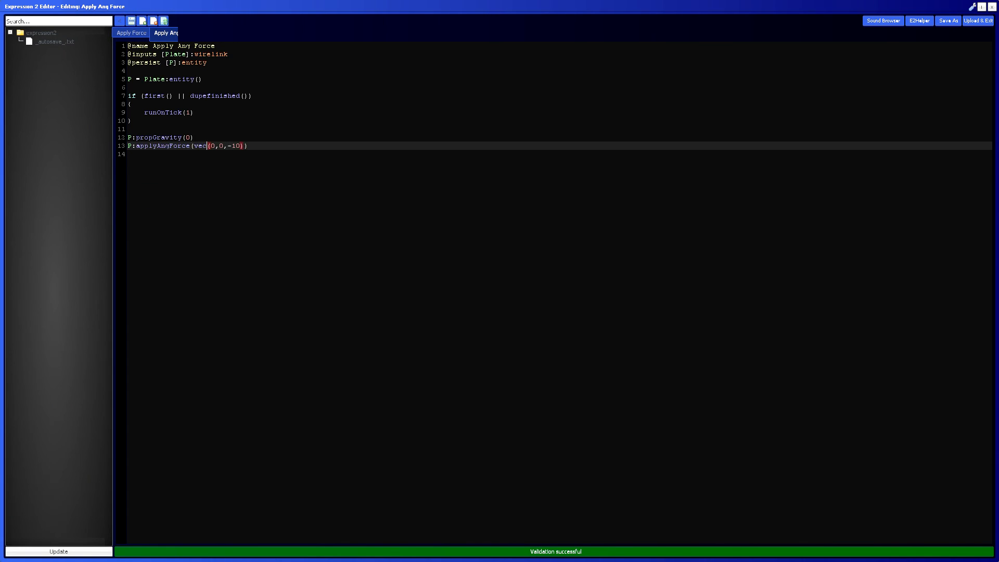
pyautogui.write('ang')
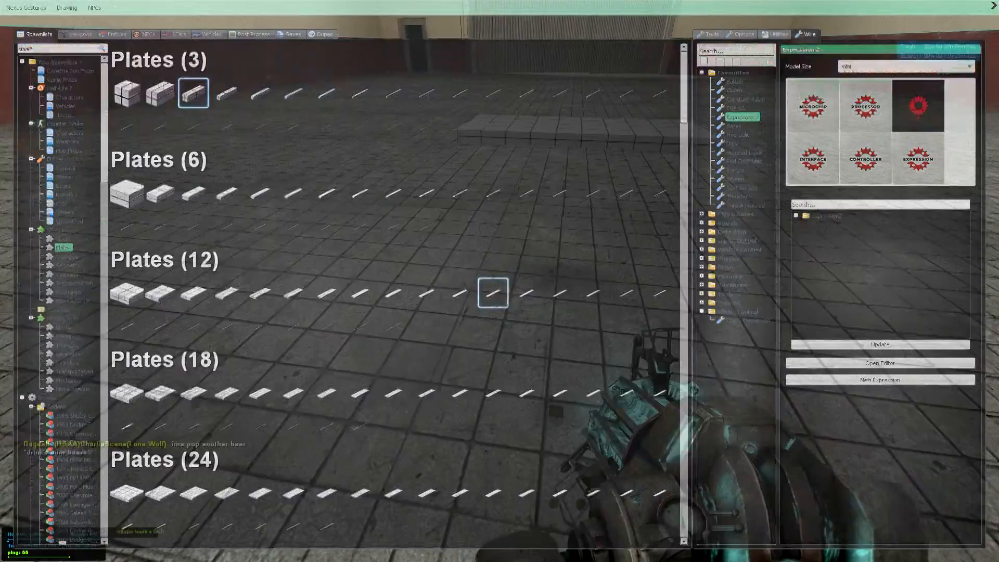
# Spawn a plate from the Plates list and attach a Ball Socket to it
pyautogui.click(708, 34)
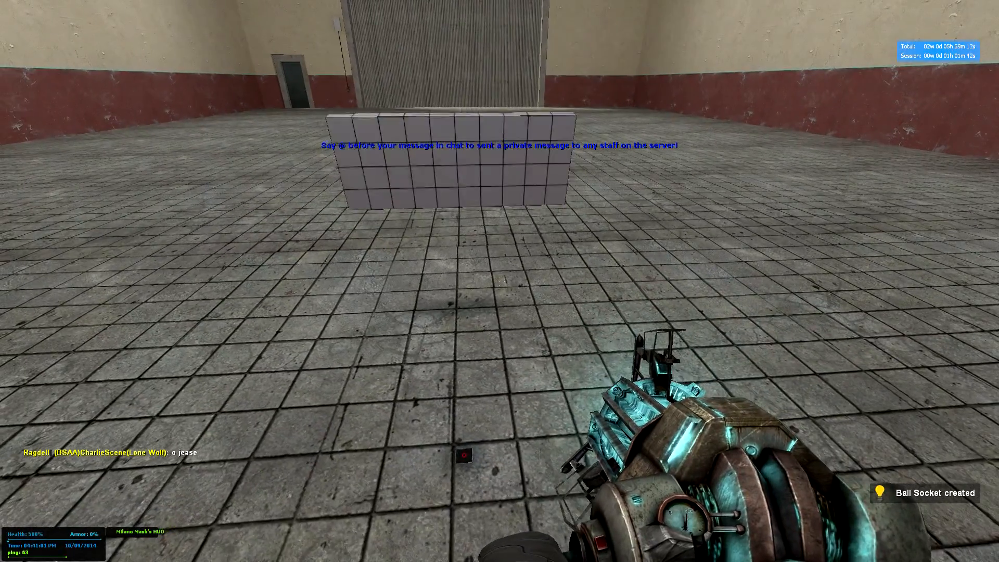
pyautogui.press('q')
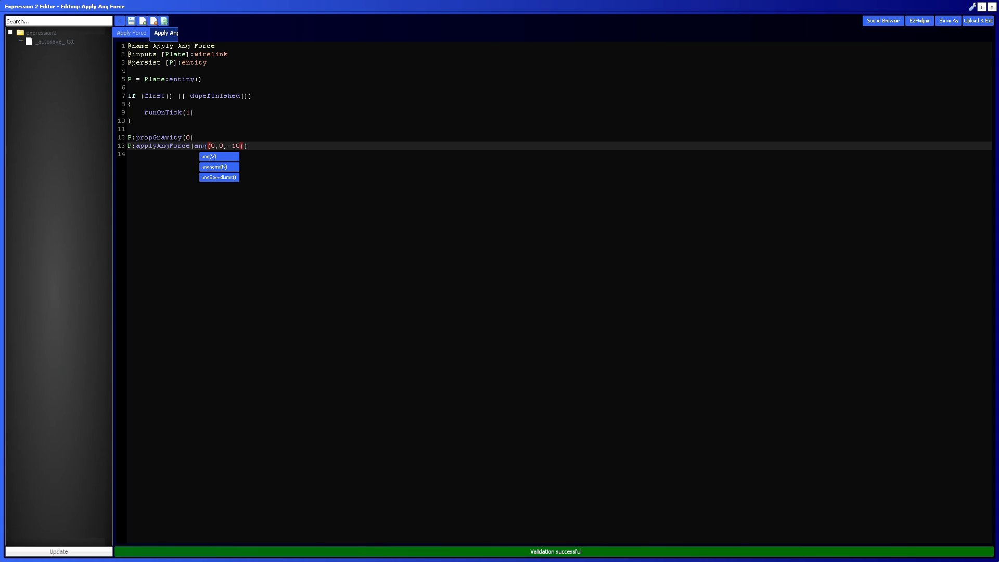
# Load Apply Ang Force onto the chip, grab and release the spinning plate, then set ang(0,0,0)
pyautogui.write('1000')
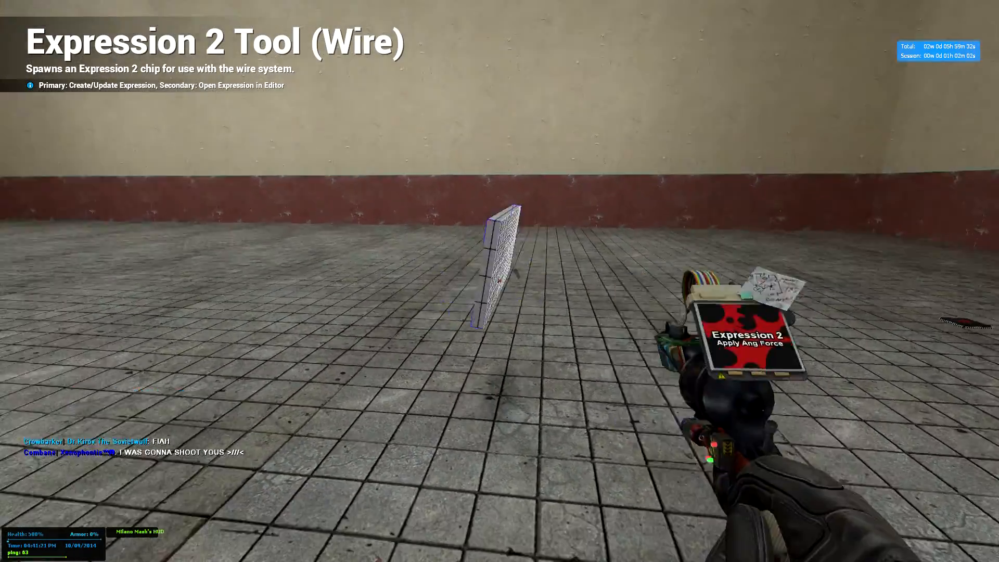
pyautogui.click(520, 277)
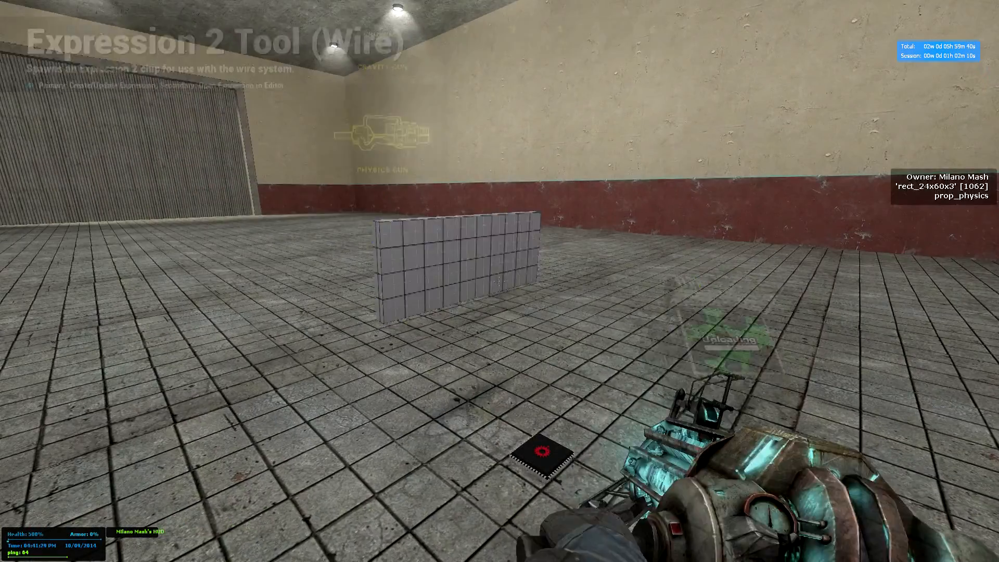
pyautogui.click(463, 270)
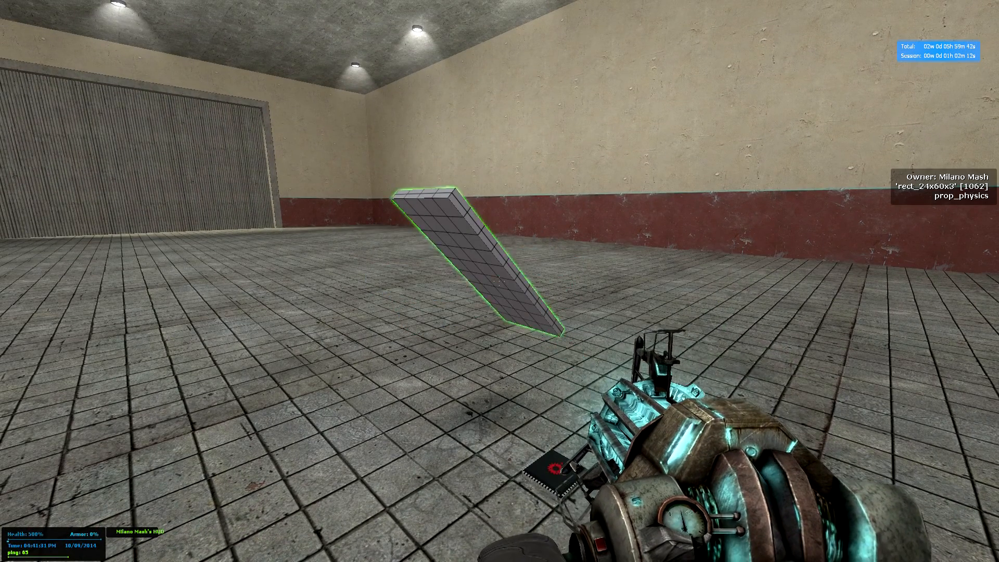
pyautogui.click(494, 273)
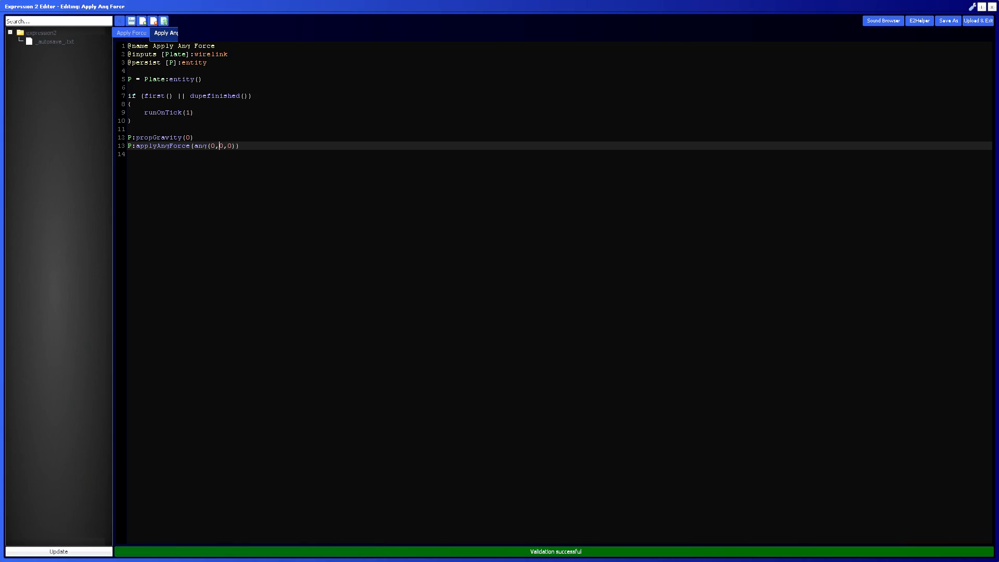
# Type 10 as the new angle value before starting a fresh script
pyautogui.write('10')
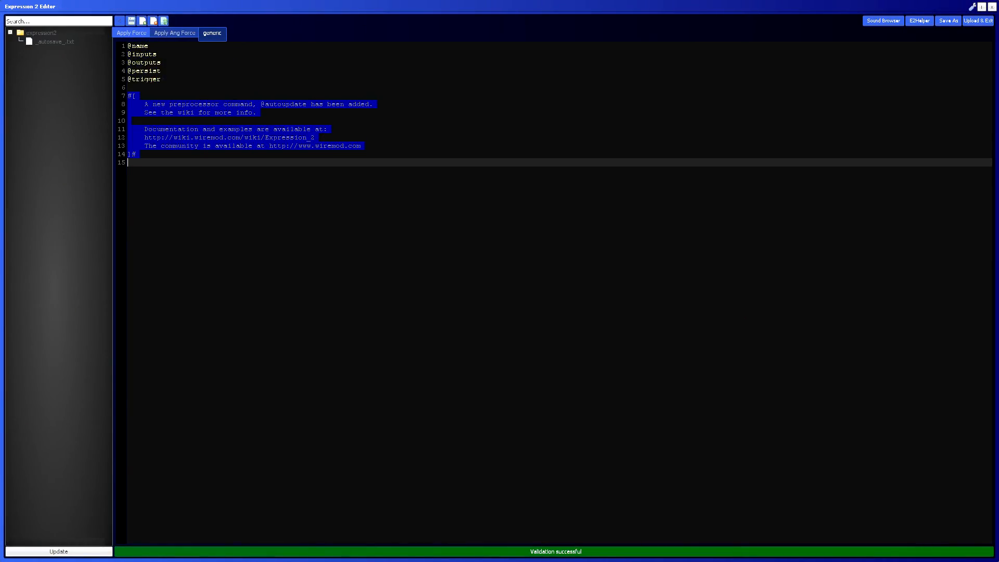
# Write the Apply Torque script applying vec(0,100,0) torque to the plate
pyautogui.click(174, 33)
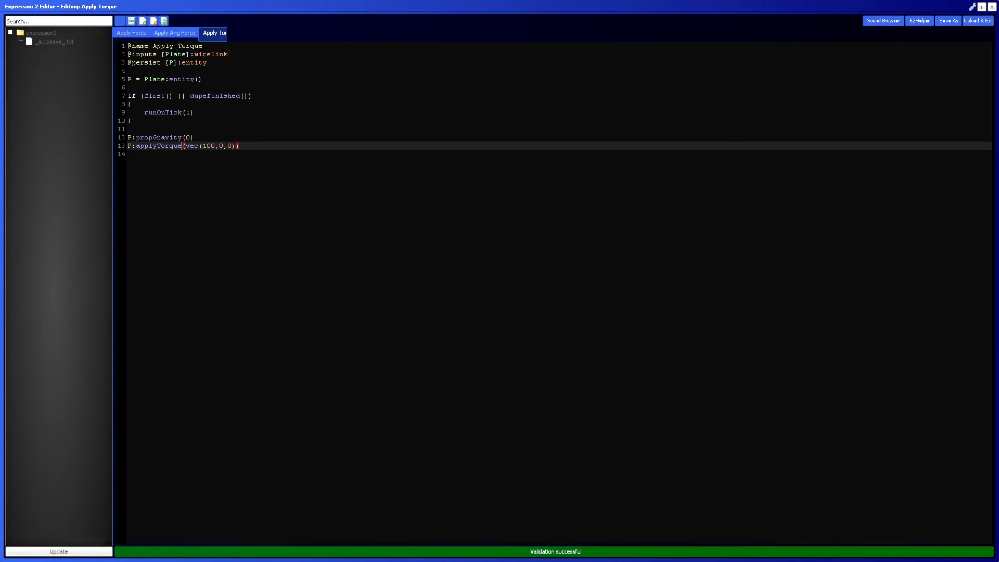
pyautogui.write('0,0,0')
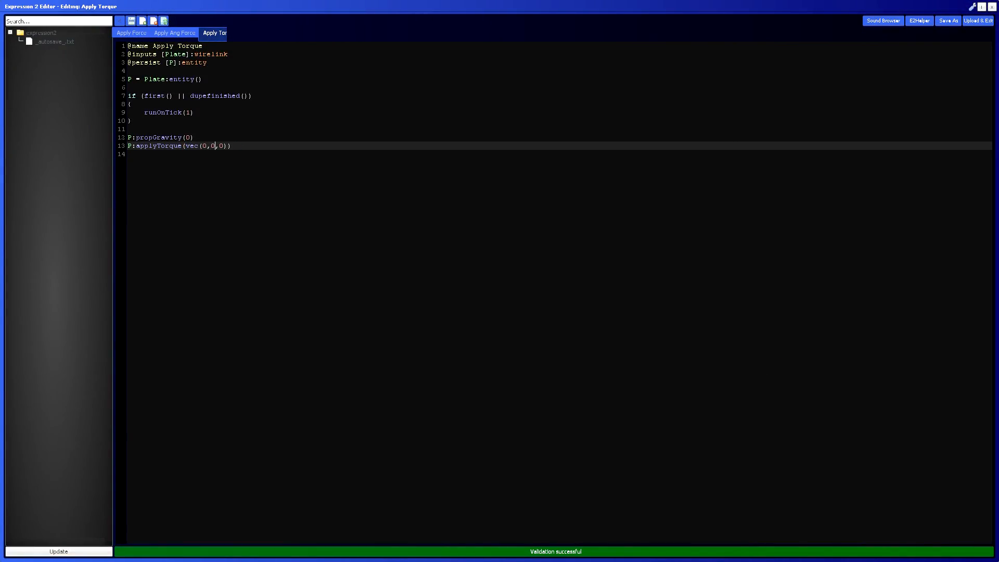
pyautogui.write('00')
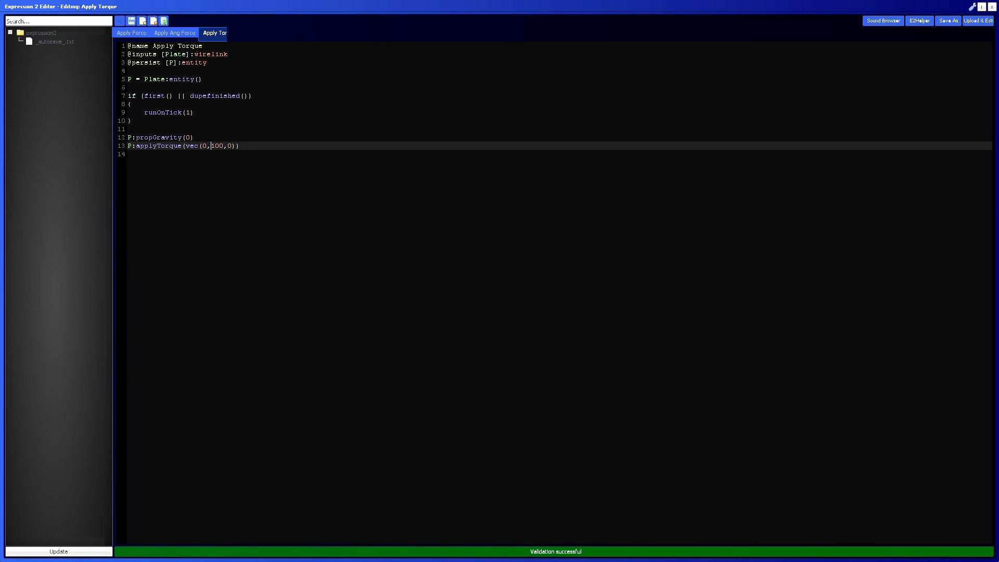
# Change the torque vector to vec(1000,1000,1000) and add a blank line above propGravity(0)
pyautogui.write('0')
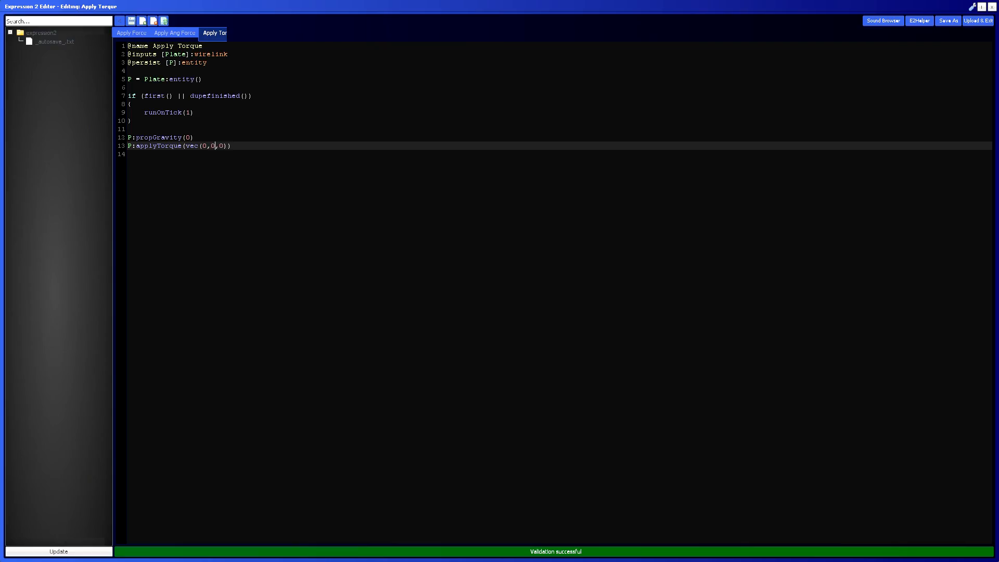
pyautogui.write('100')
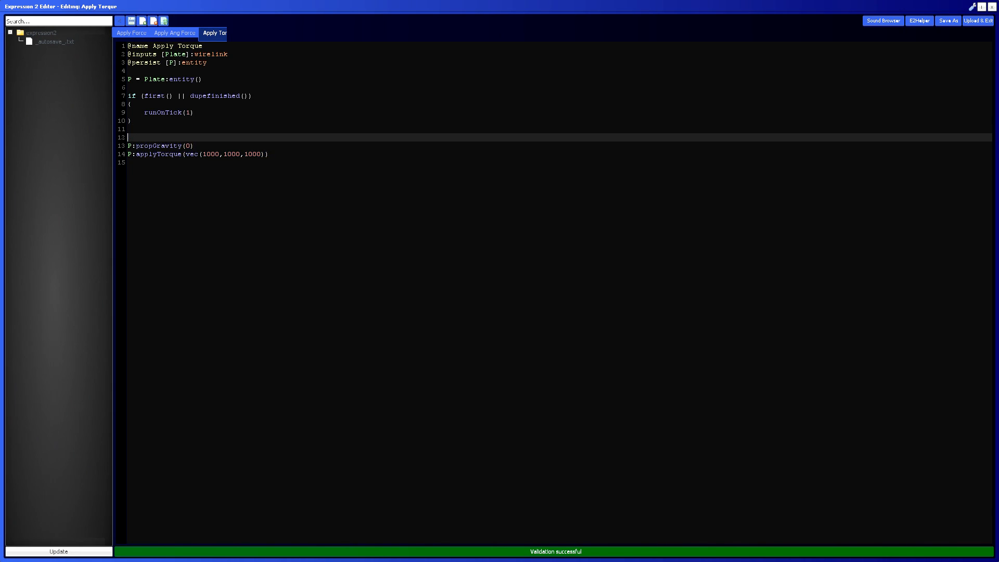
# Add P:propFreeze(1) via autocomplete and load the Apply Torque chip in-game
pyautogui.write('P:pro')
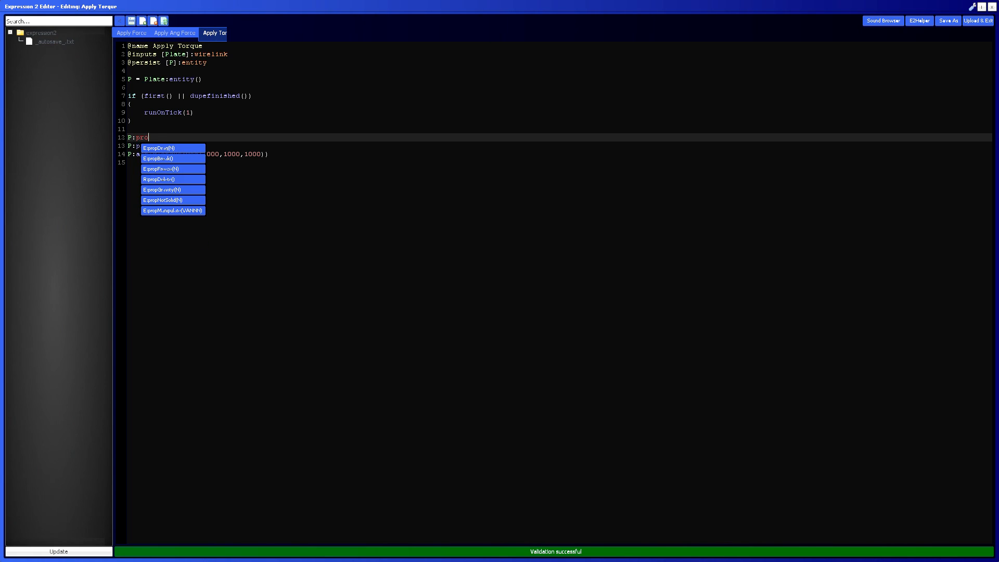
pyautogui.write('p')
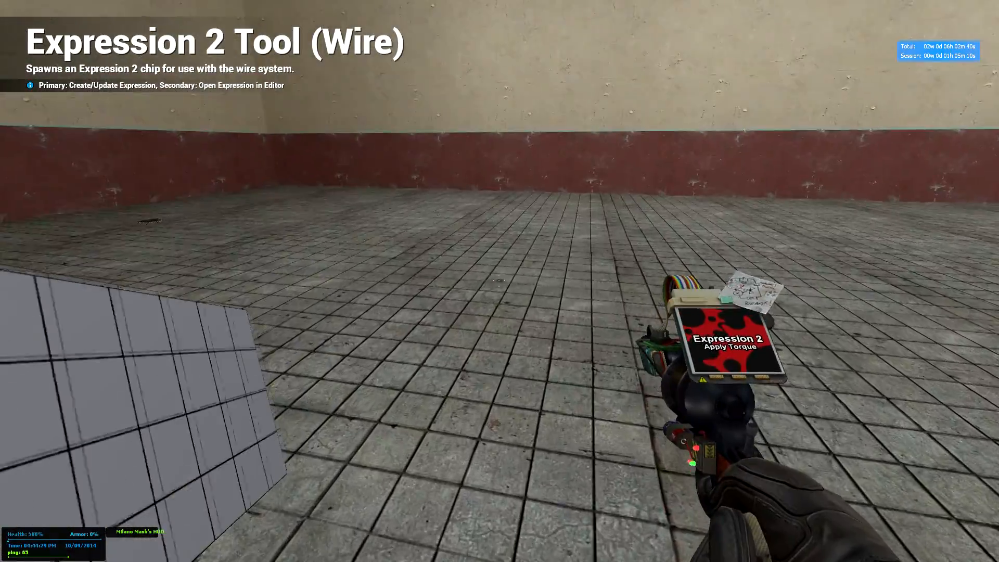
# Reopen the Apply Torque chip script and type P:prop above the freeze line
pyautogui.click(520, 289)
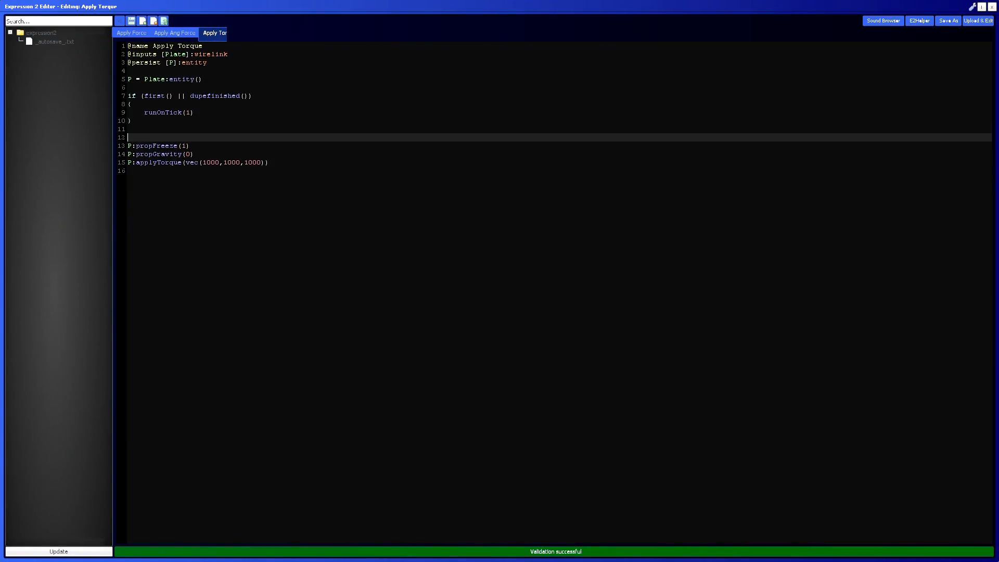
pyautogui.write('P:pro')
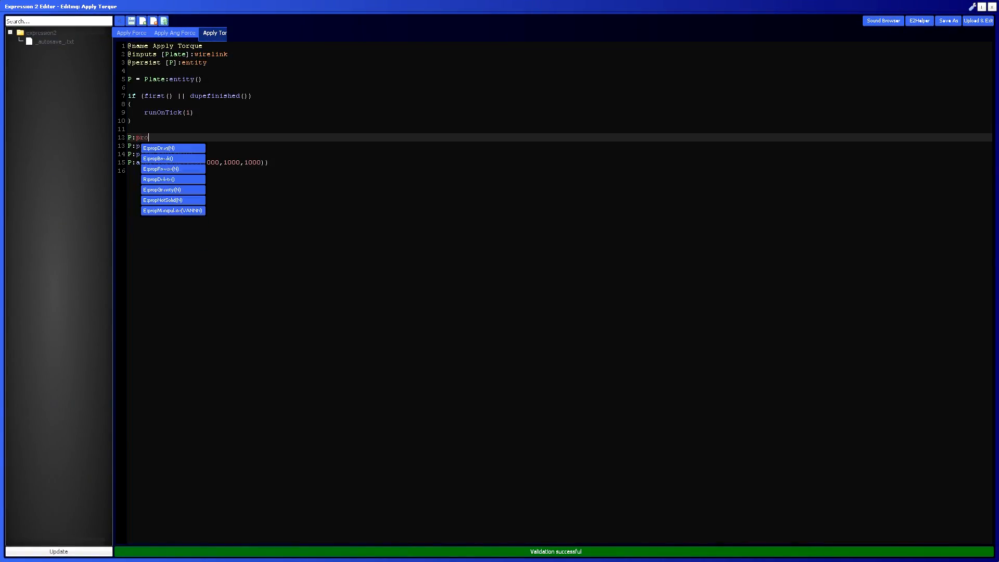
pyautogui.write('p')
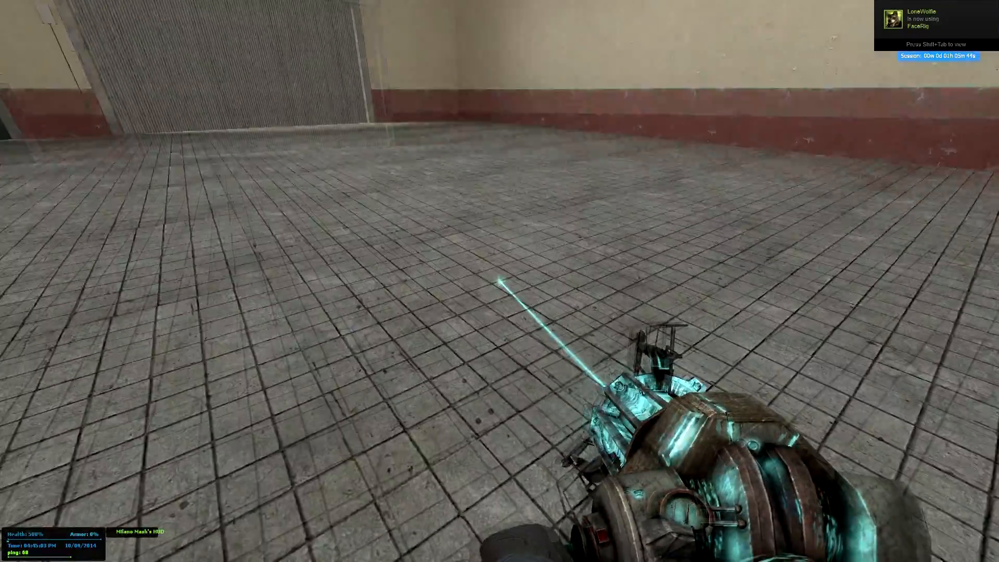
pyautogui.moveTo(500, 281)
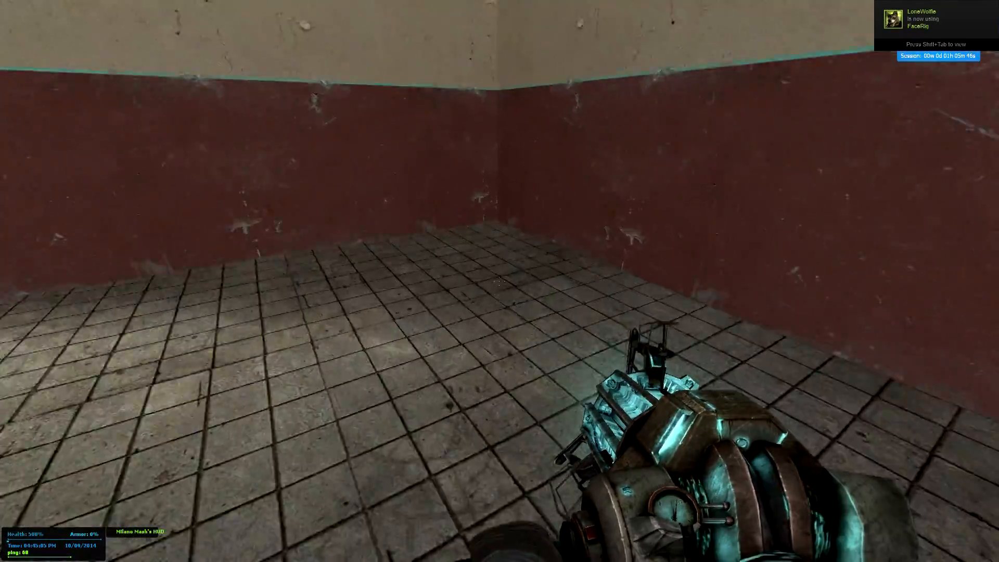